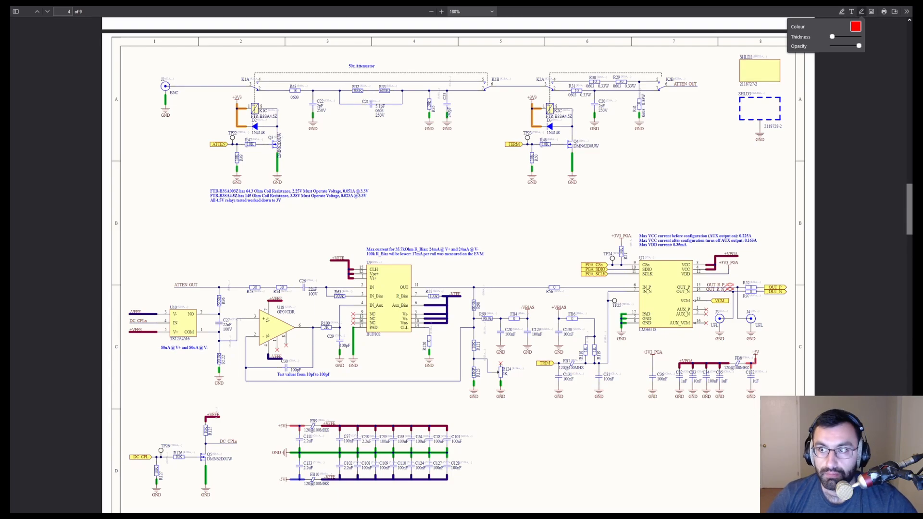
mouse_move(295, 132)
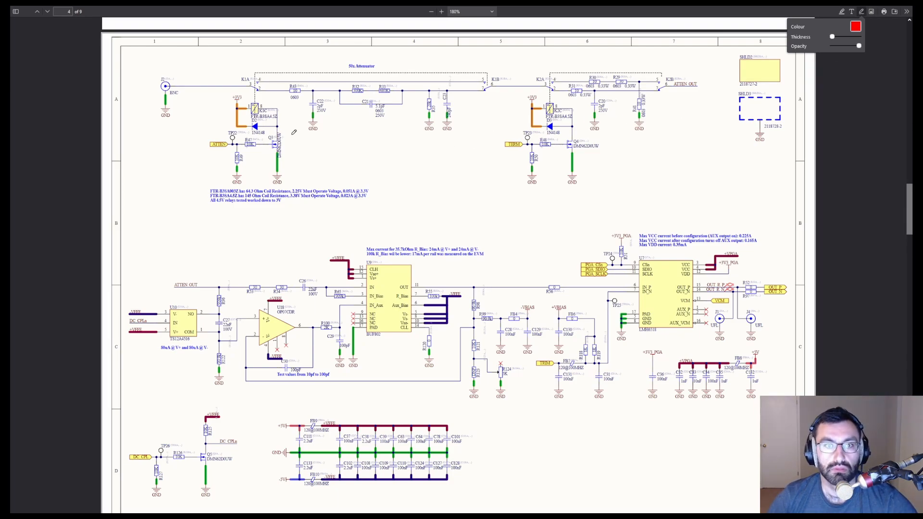
mouse_move(471, 166)
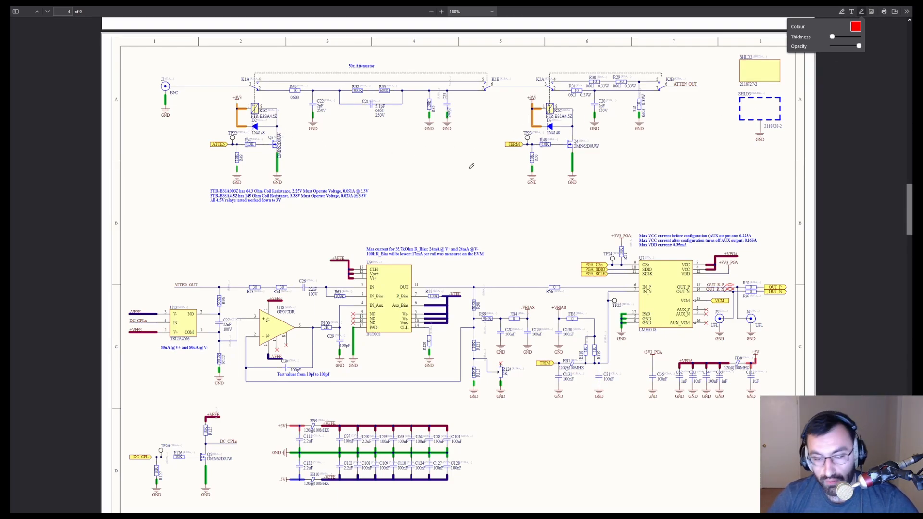
mouse_move(511, 187)
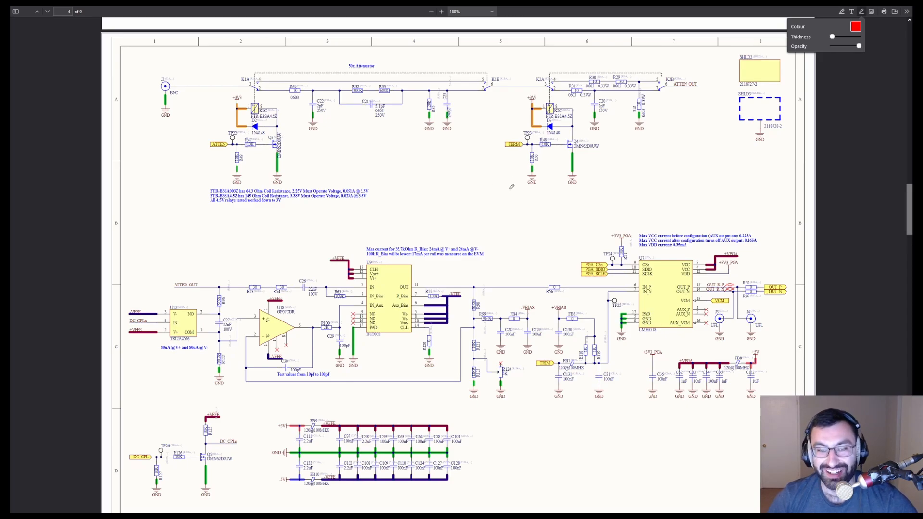
mouse_move(85, 99)
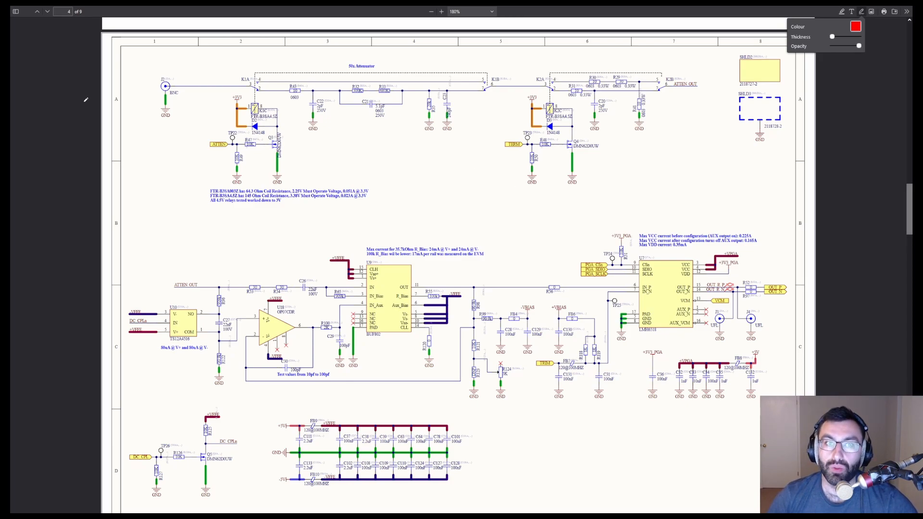
mouse_move(134, 70)
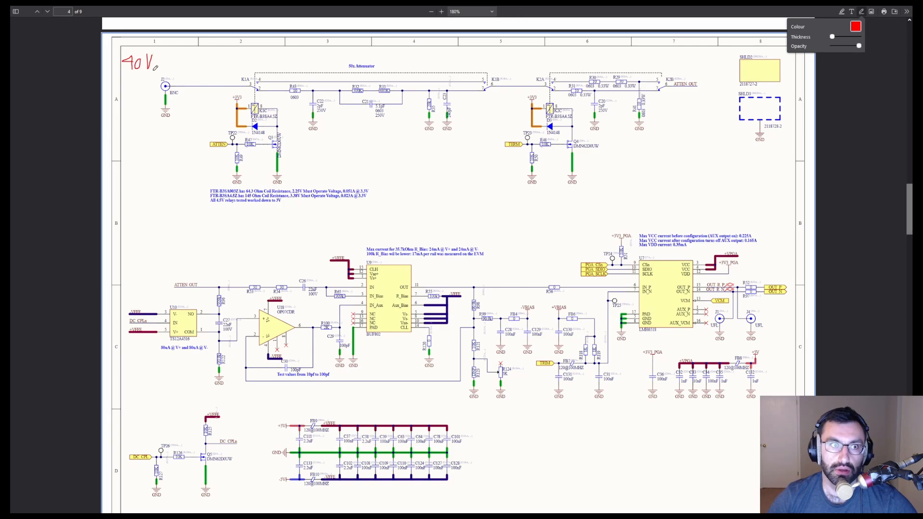
Step: Handwrite '40 Vpp', a downward arrow and '8mV' in red beside the BNC input
type("PP")
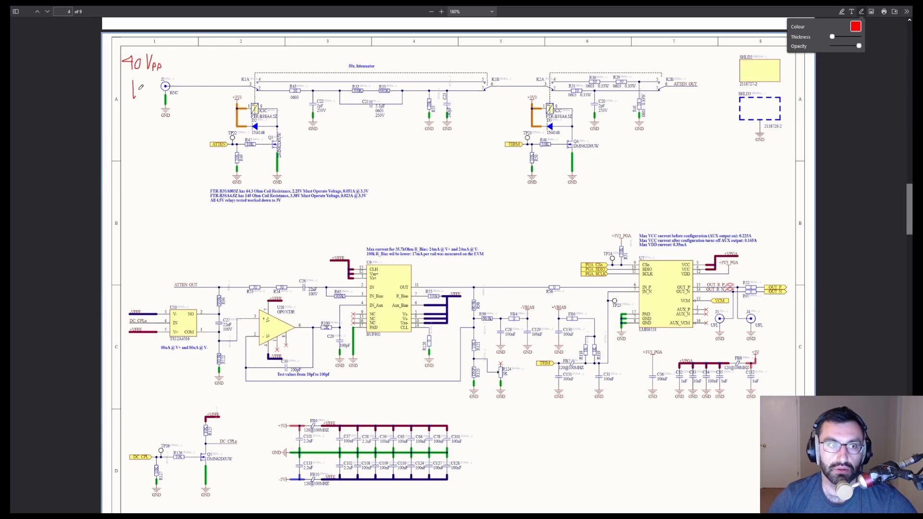
left_click_drag(139, 87, 132, 103)
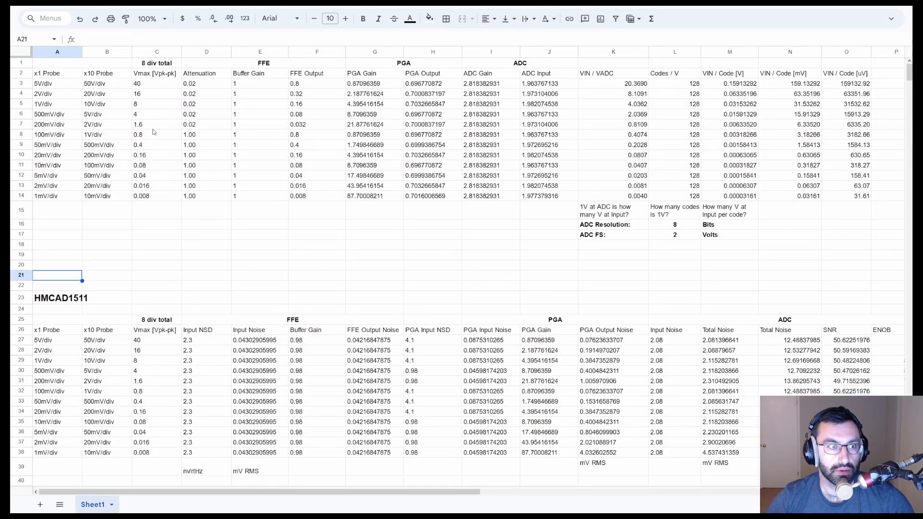
left_click(156, 196)
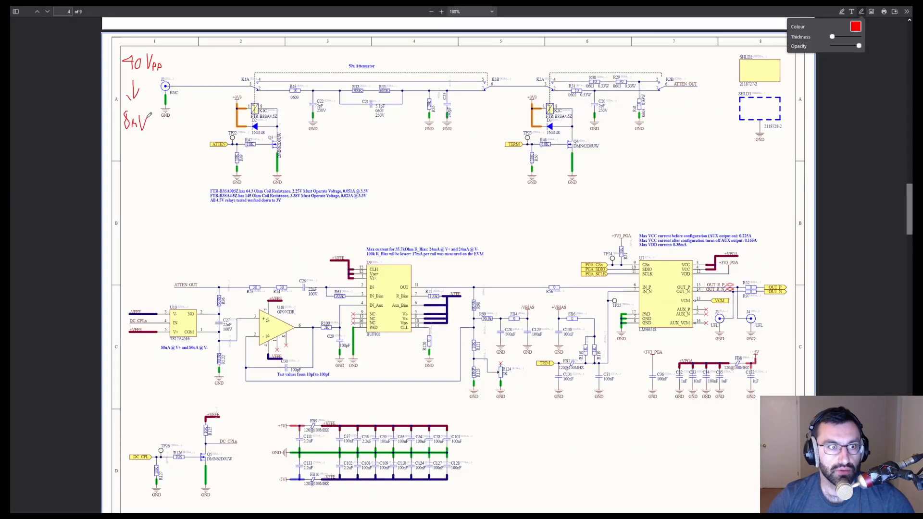
type("Pi")
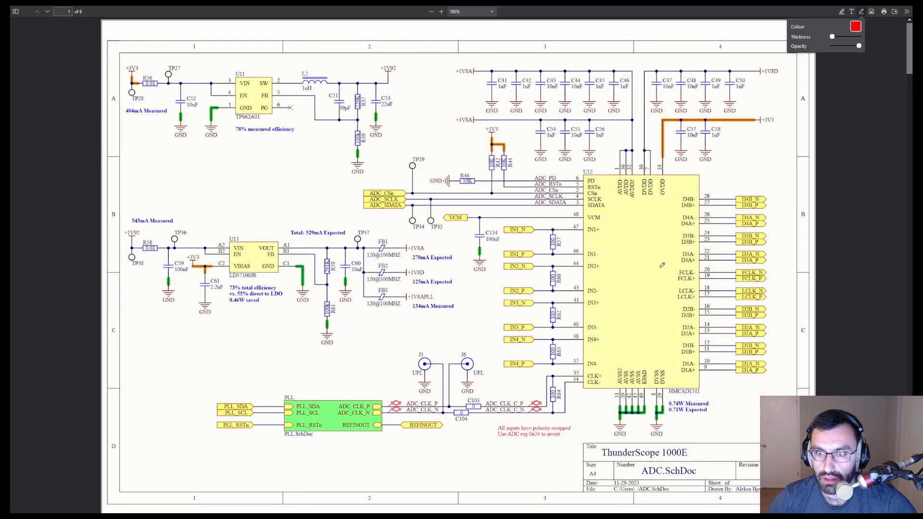
mouse_move(601, 230)
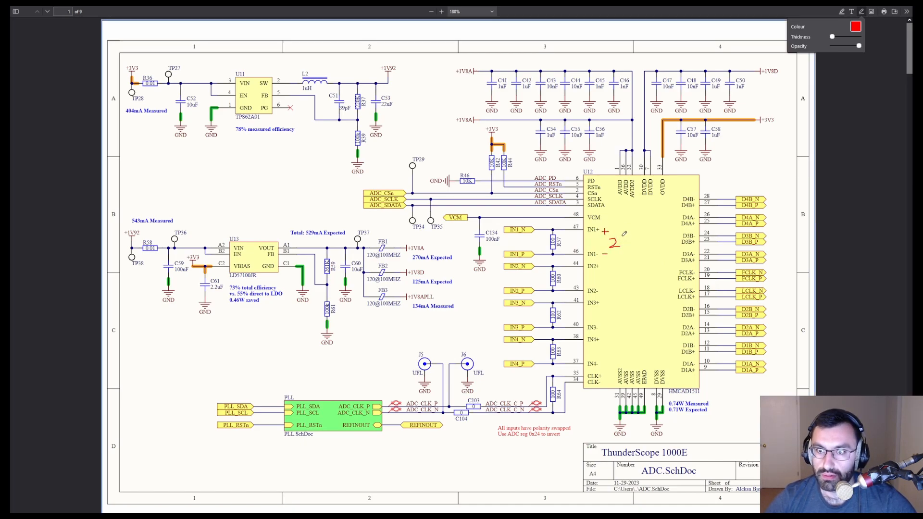
Step: Write '2Vpp' in red beside the ADC's IN1+/IN1− inputs
type("Vp")
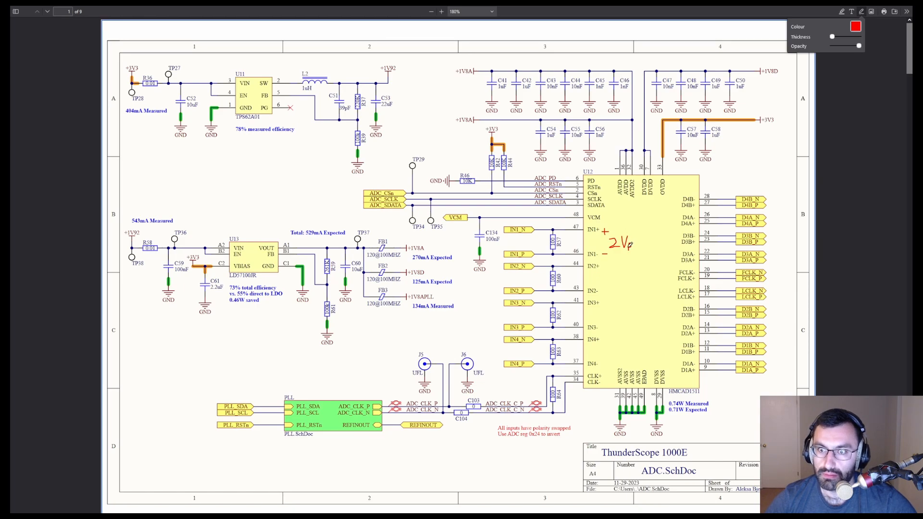
type("p")
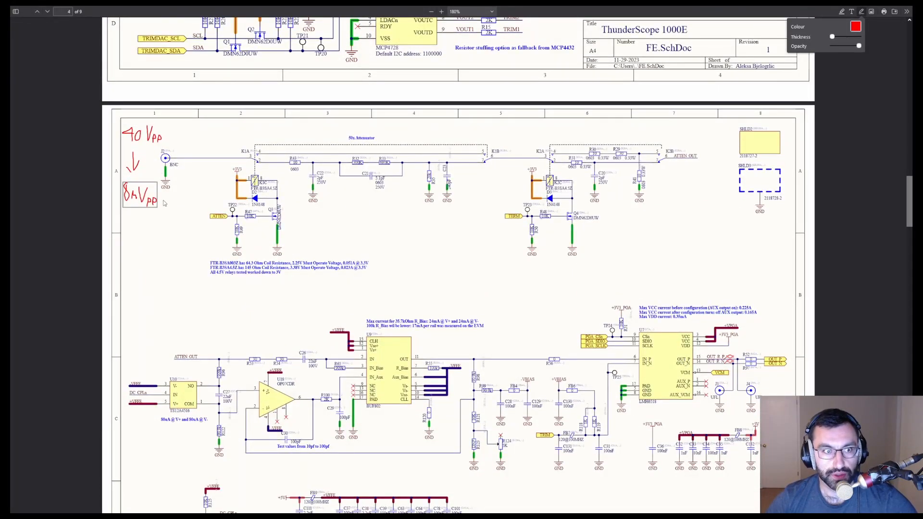
Step: Flip back through the schematic pages and scroll to the FE.SchDoc top sheet
left_click(36, 11)
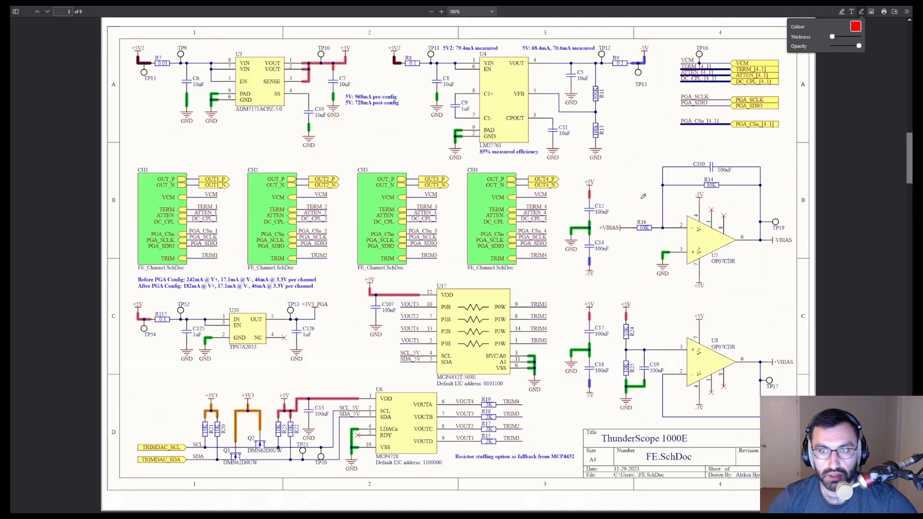
left_click(37, 11)
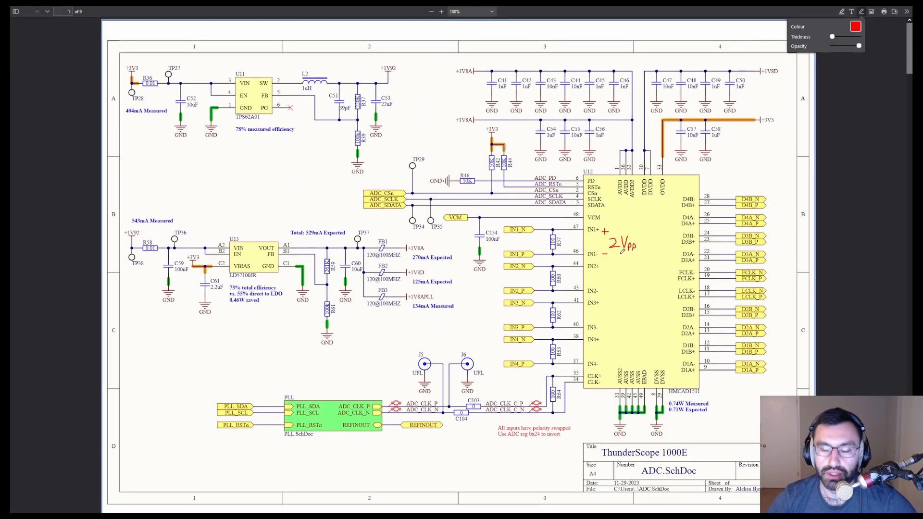
scroll("down", 3)
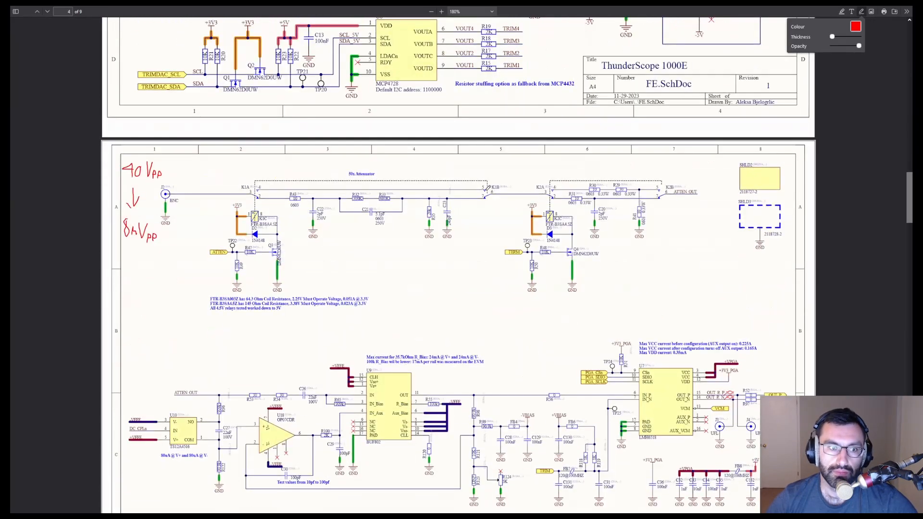
scroll("down", 3)
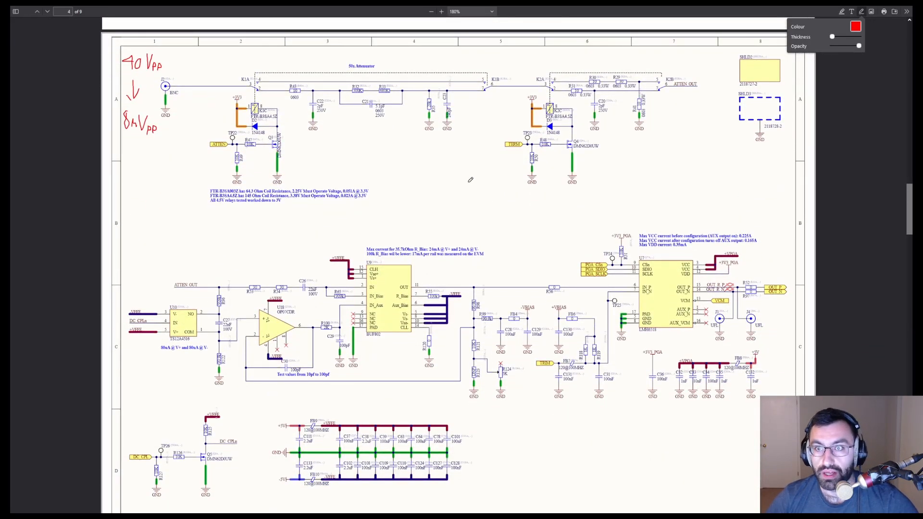
mouse_move(465, 182)
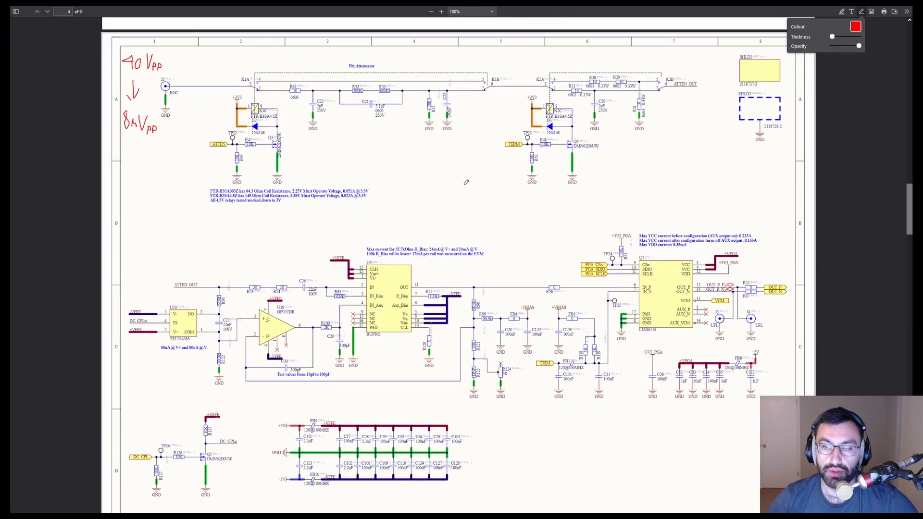
mouse_move(460, 176)
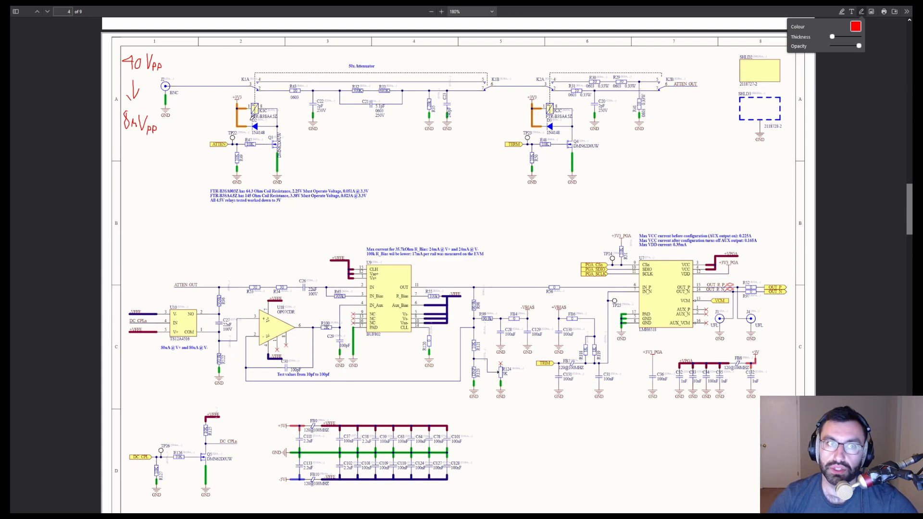
mouse_move(181, 78)
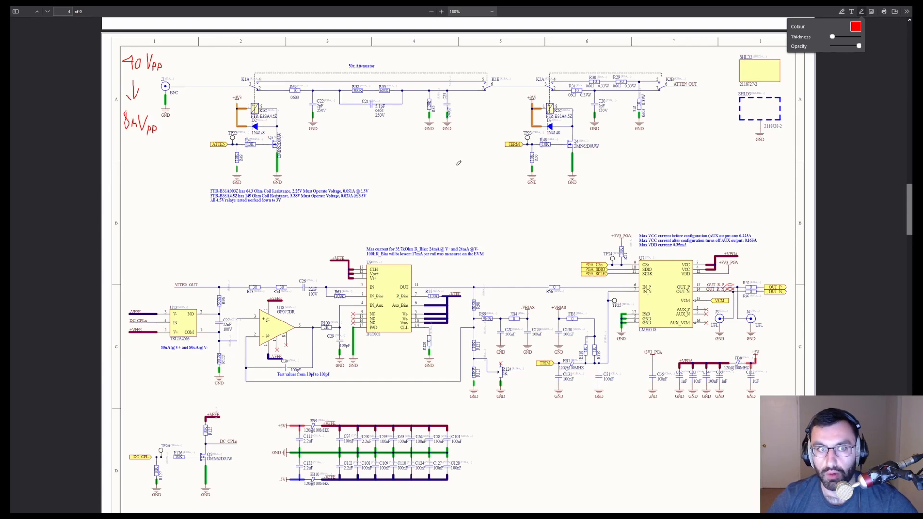
mouse_move(648, 249)
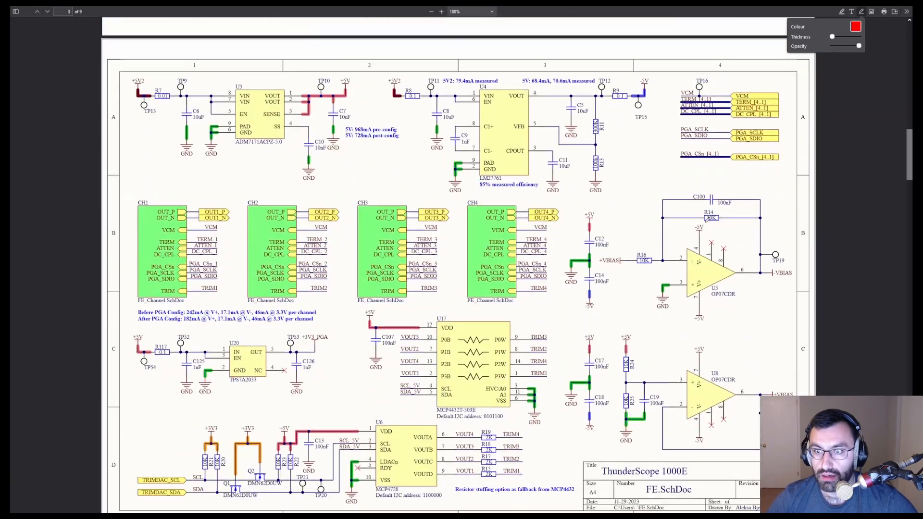
Step: Switch to page 4, the front-end channel schematic with the PGA outputs
left_click(46, 10)
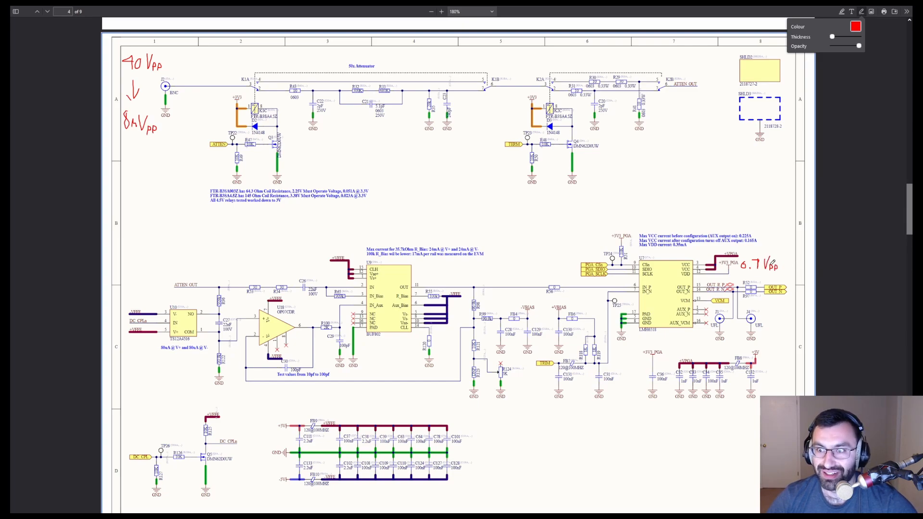
Step: Page back past the front-end overview to the ADC schematic on page 1
left_click(37, 11)
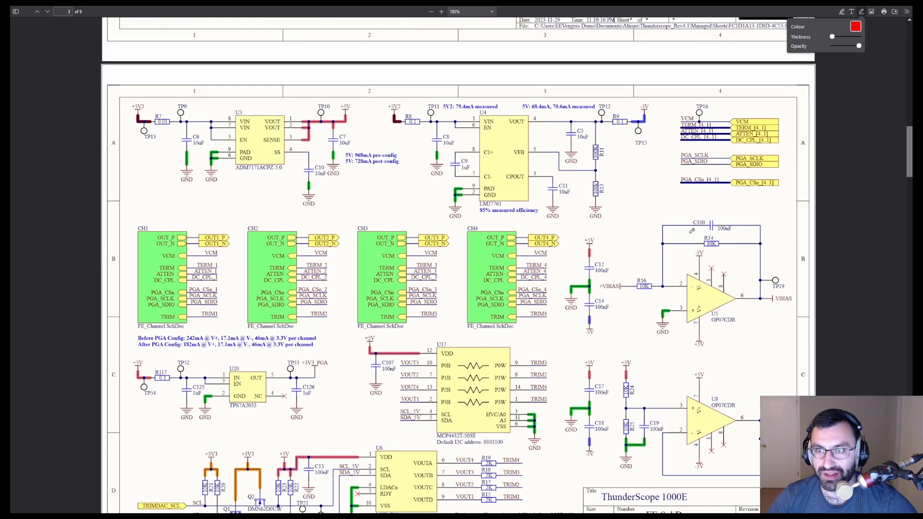
left_click(36, 11)
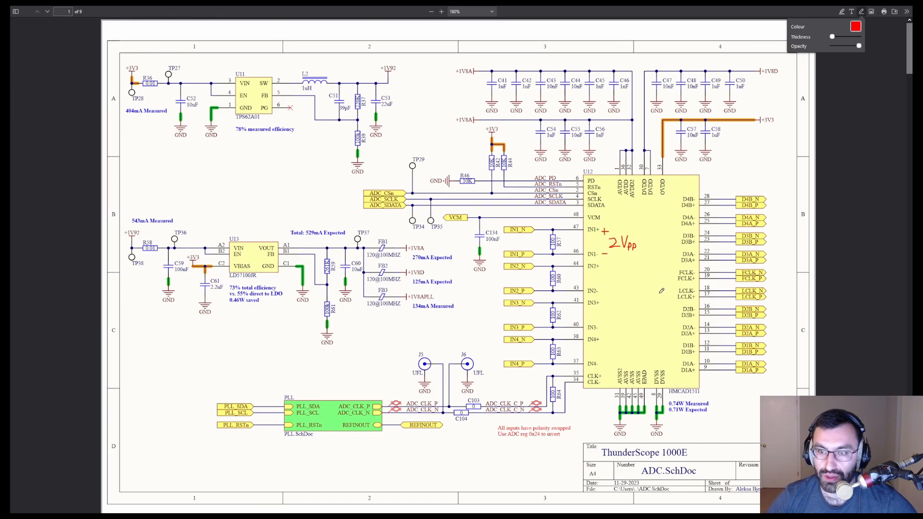
mouse_move(646, 295)
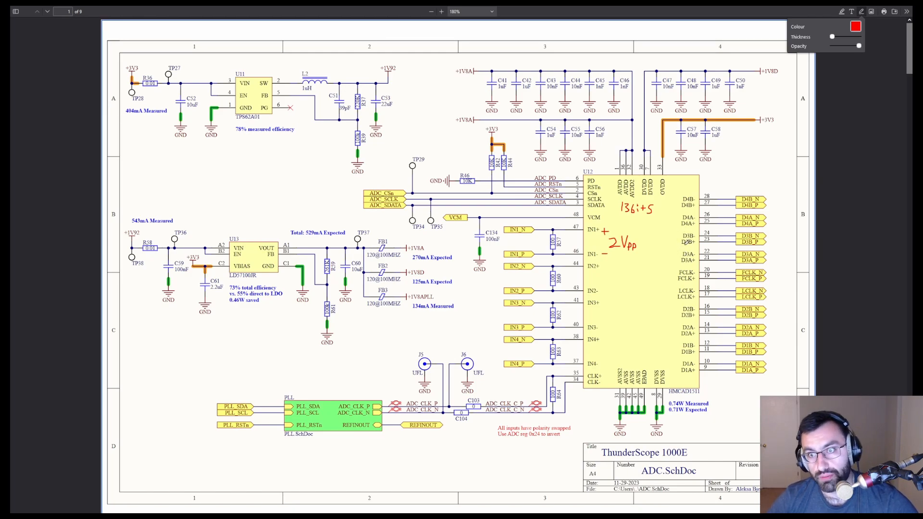
mouse_move(638, 221)
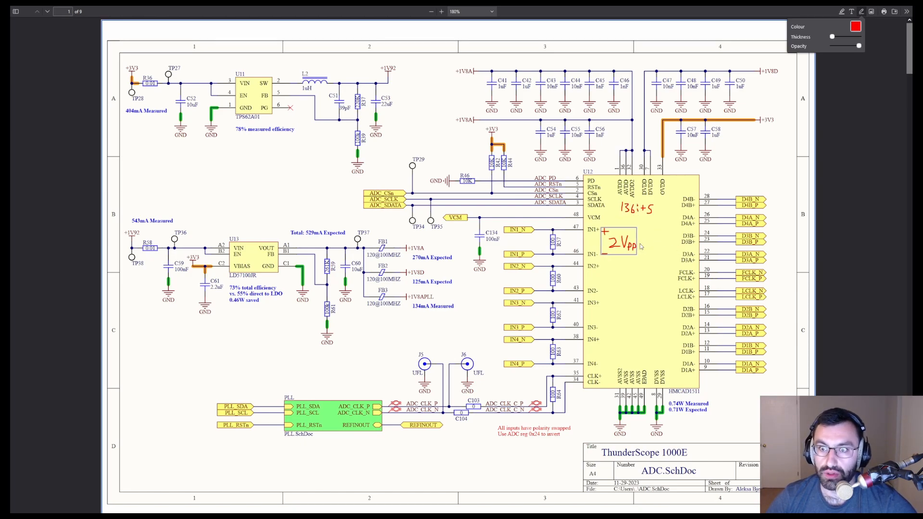
Step: Write ×0.875 by the PGA and 0.8V at its input, then begin the ×1 buffer label
scroll("down", 3)
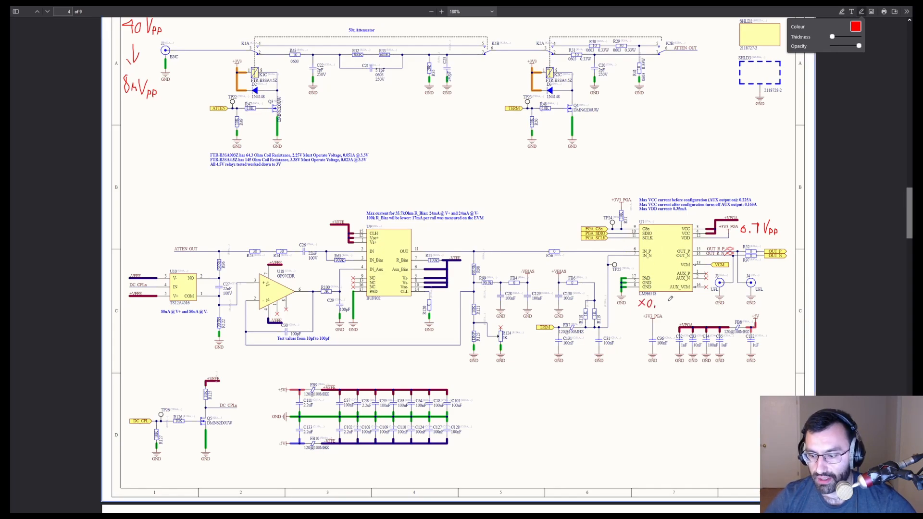
type("8")
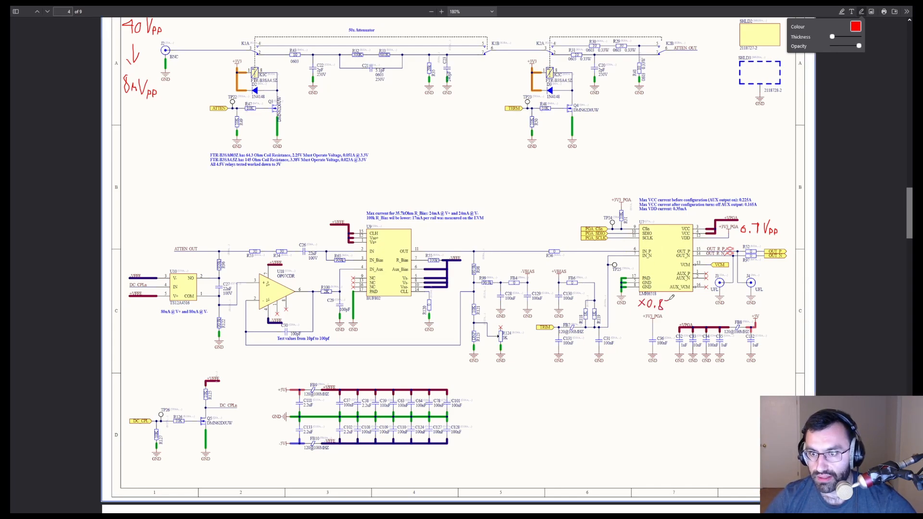
type("75")
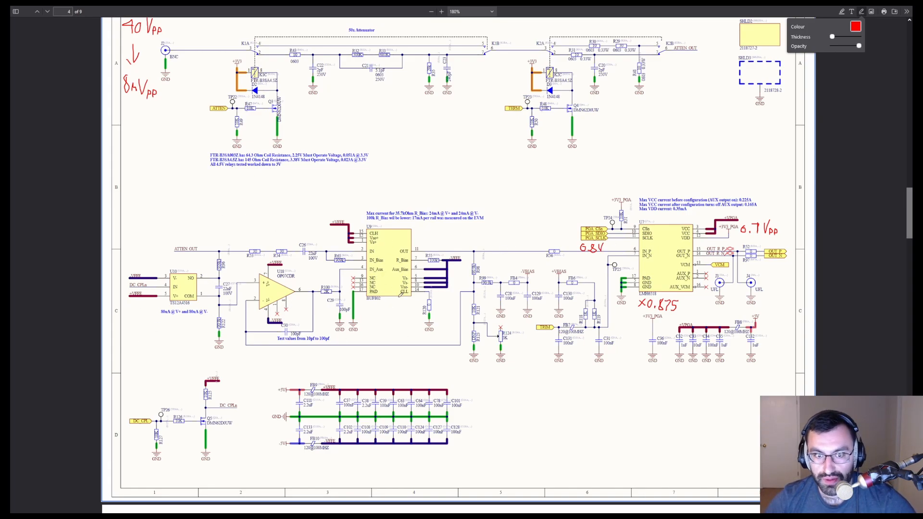
left_click(370, 311)
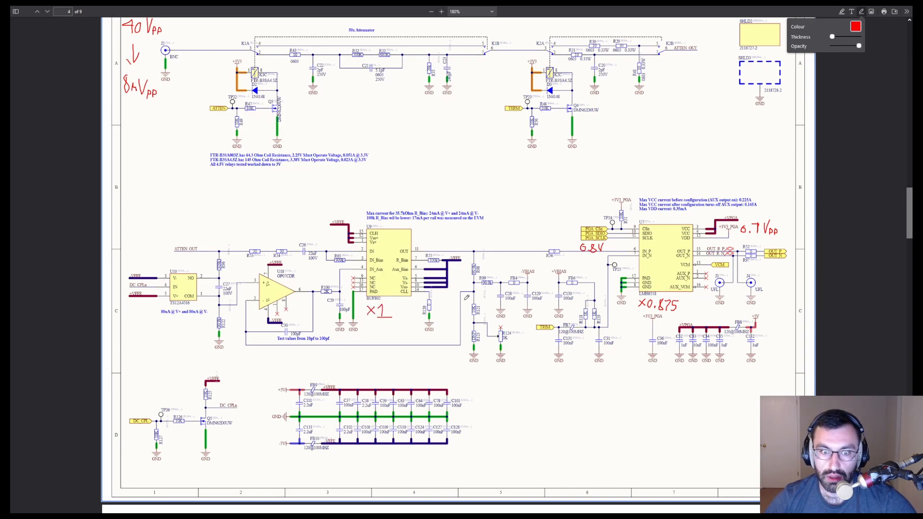
mouse_move(200, 243)
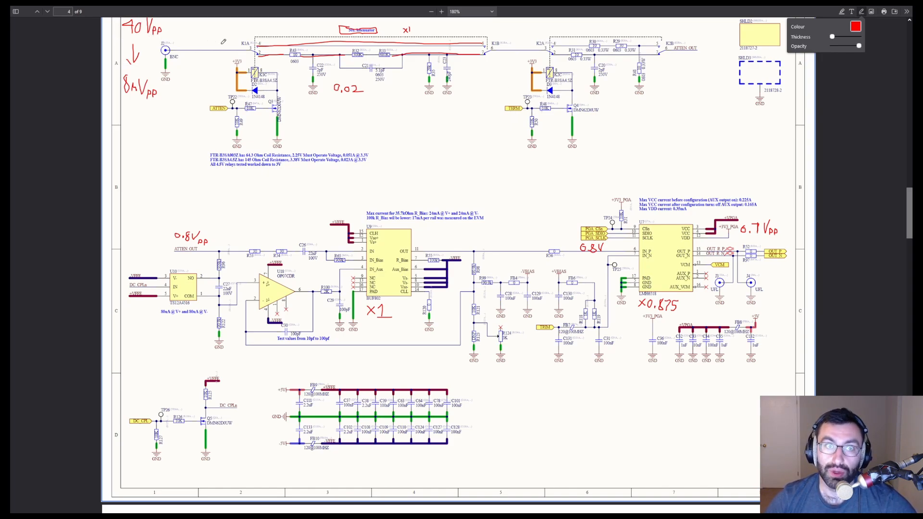
mouse_move(357, 100)
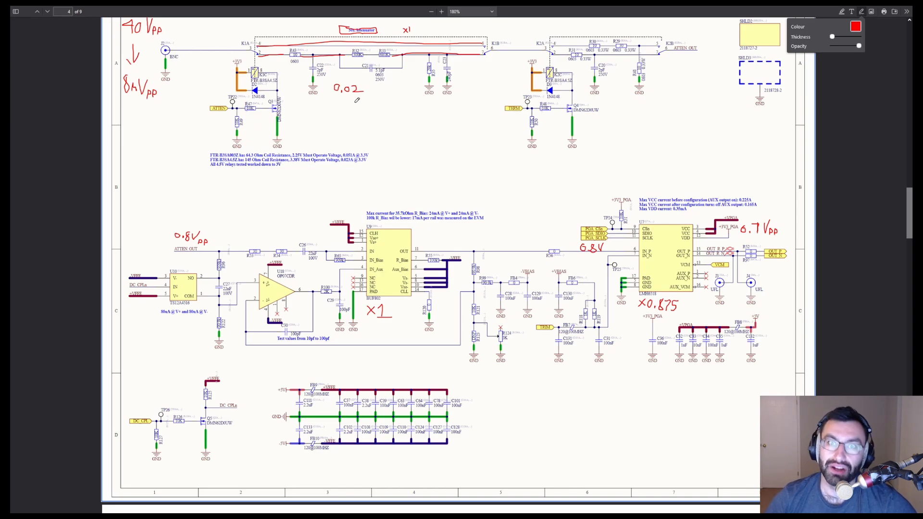
mouse_move(485, 121)
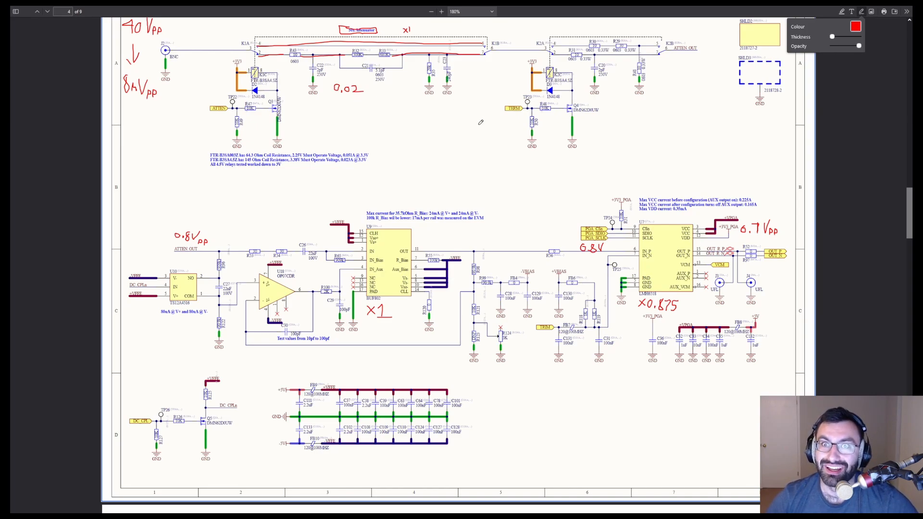
mouse_move(495, 63)
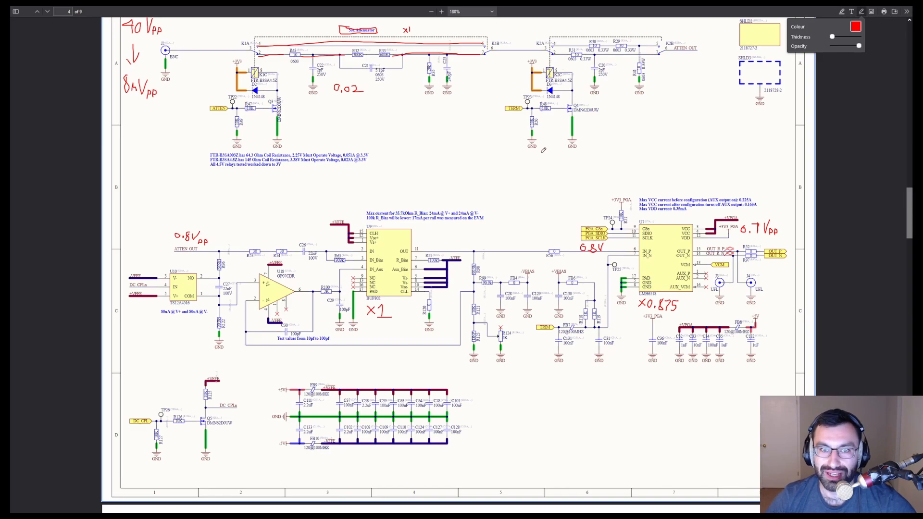
mouse_move(481, 189)
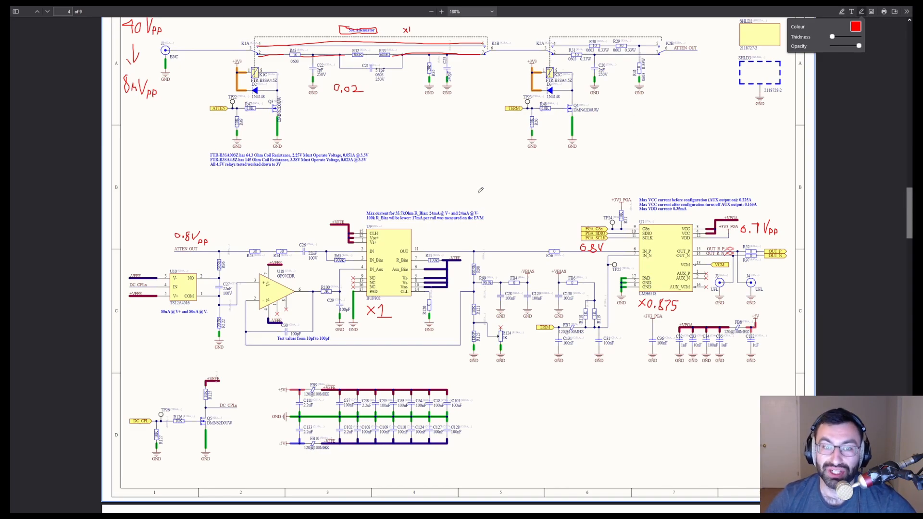
mouse_move(462, 163)
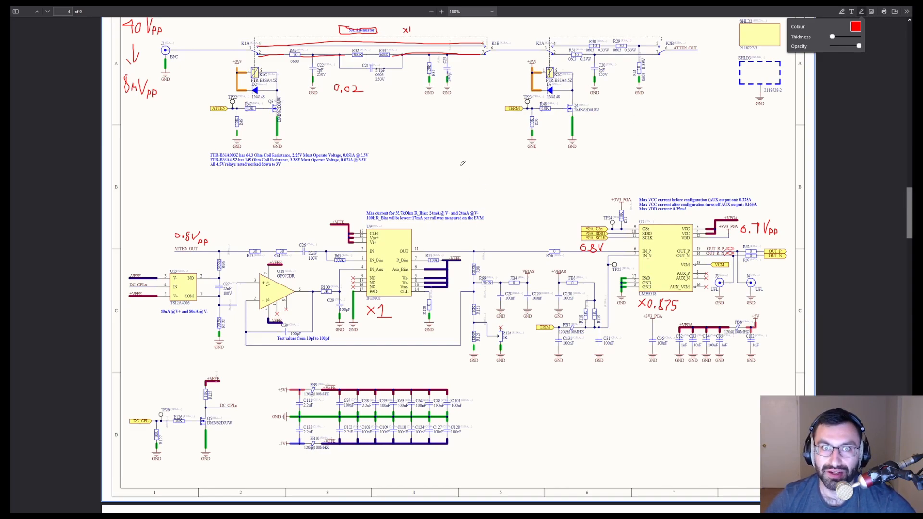
mouse_move(564, 100)
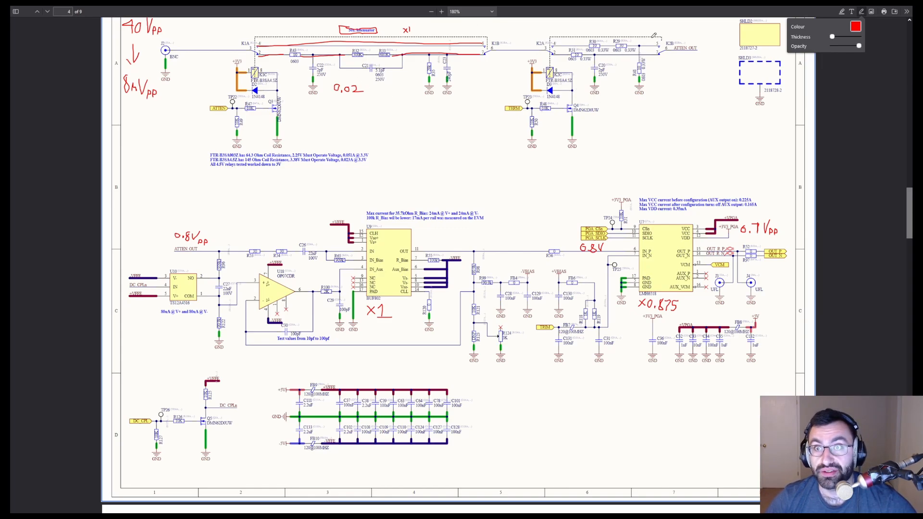
mouse_move(555, 44)
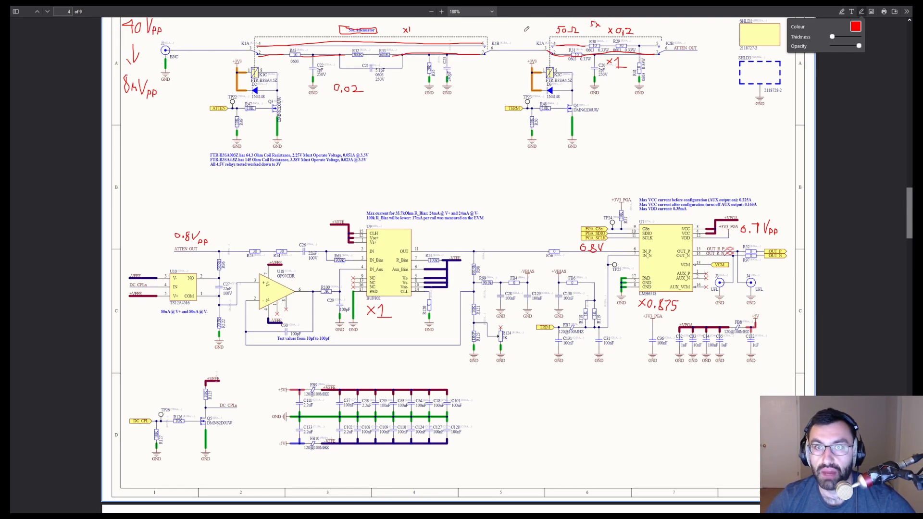
Step: Handwrite '9Vpp' in red above the second attenuator's input relay
type("9V")
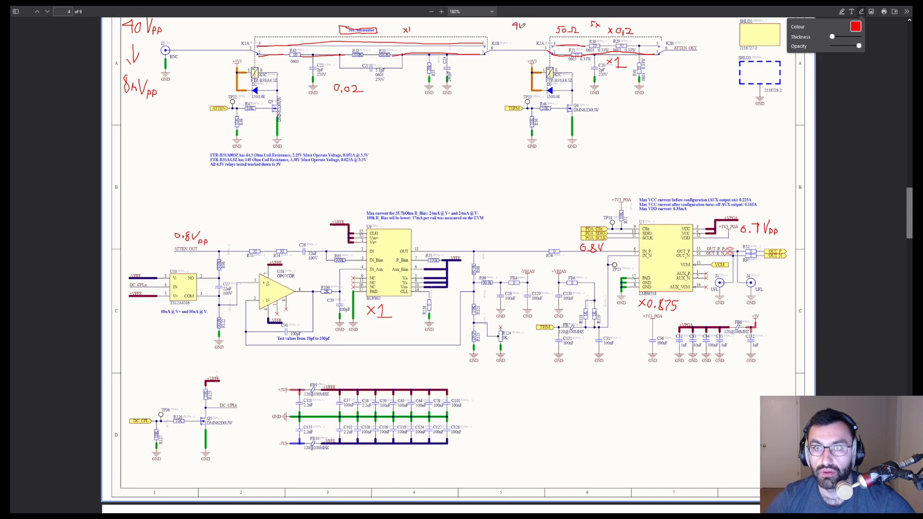
type("PO")
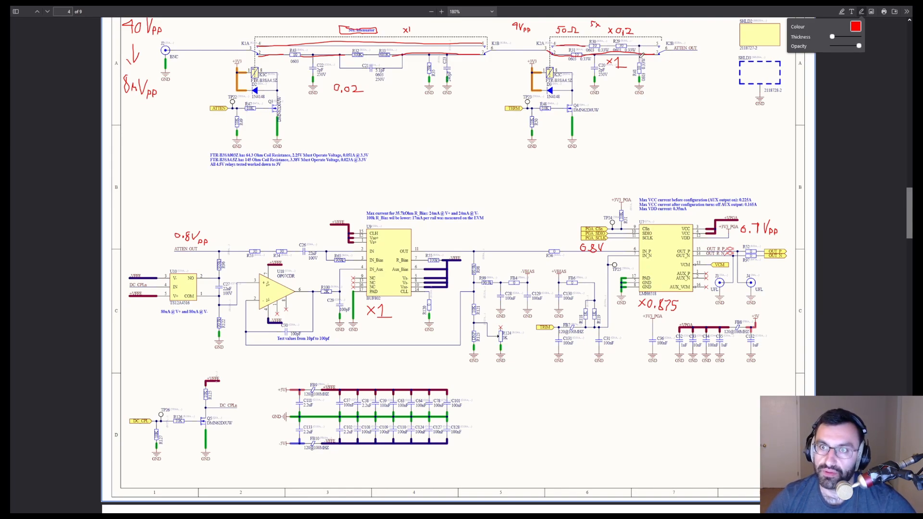
mouse_move(496, 40)
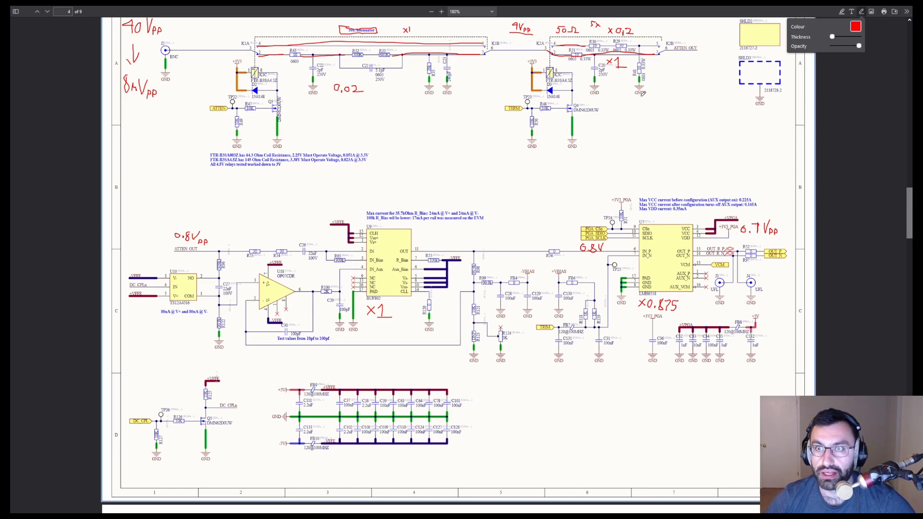
mouse_move(650, 73)
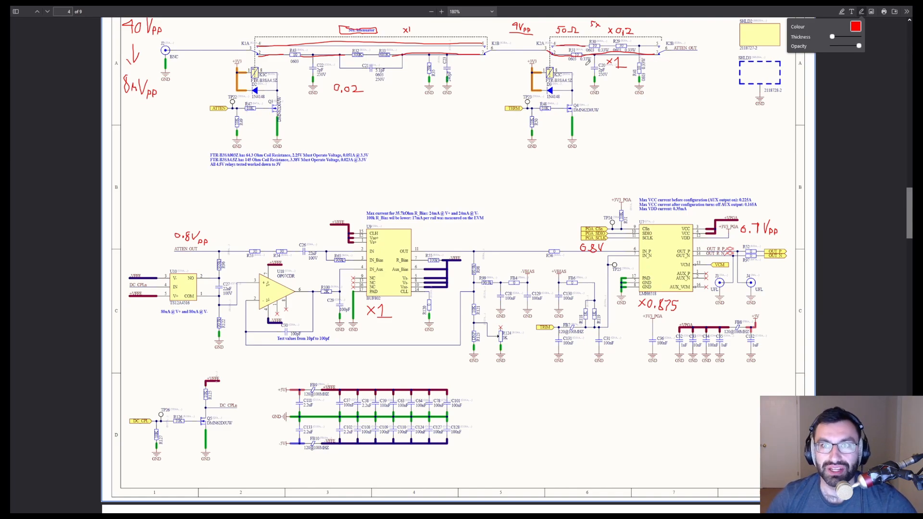
mouse_move(714, 83)
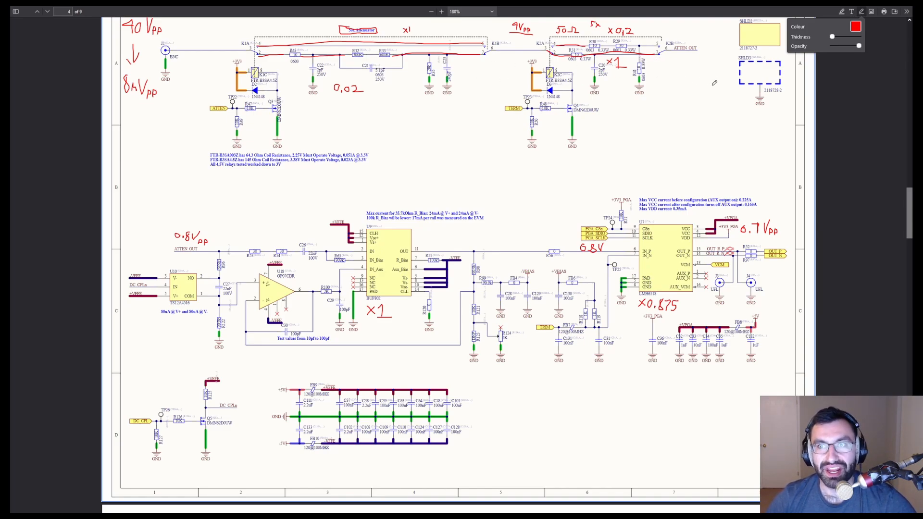
mouse_move(391, 317)
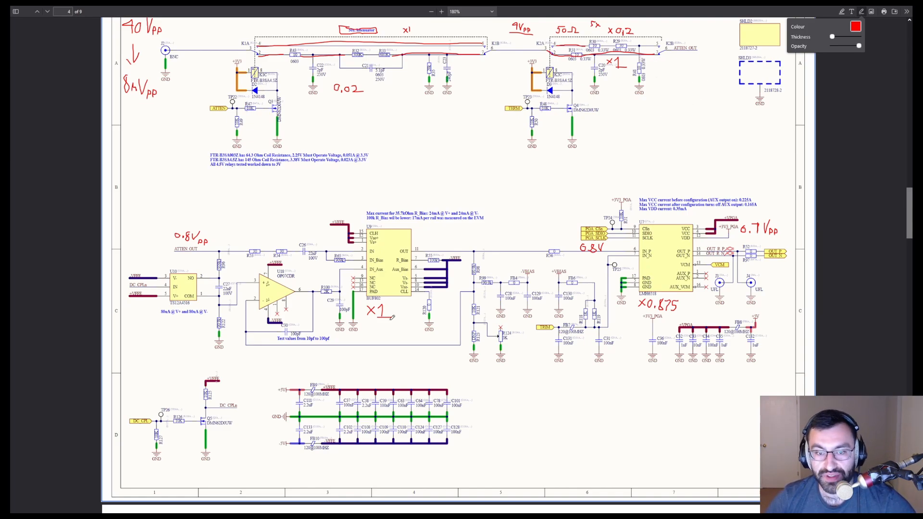
mouse_move(665, 325)
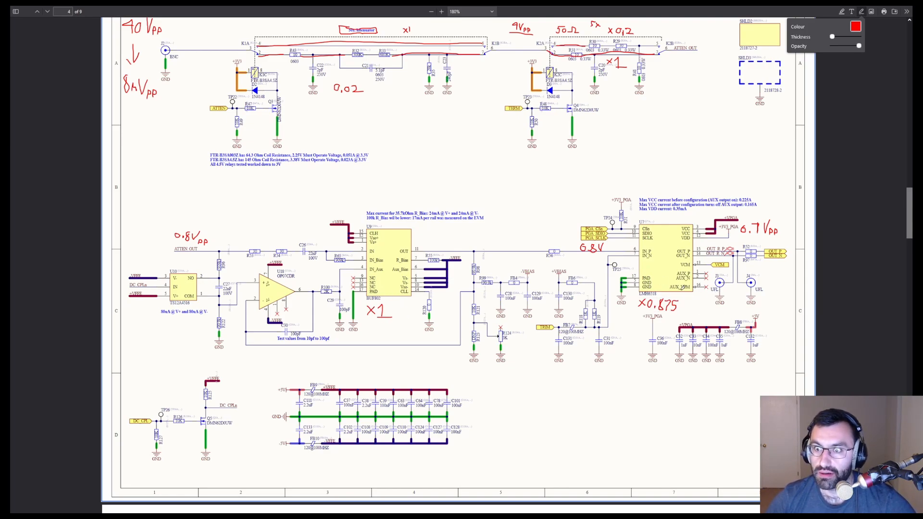
mouse_move(693, 310)
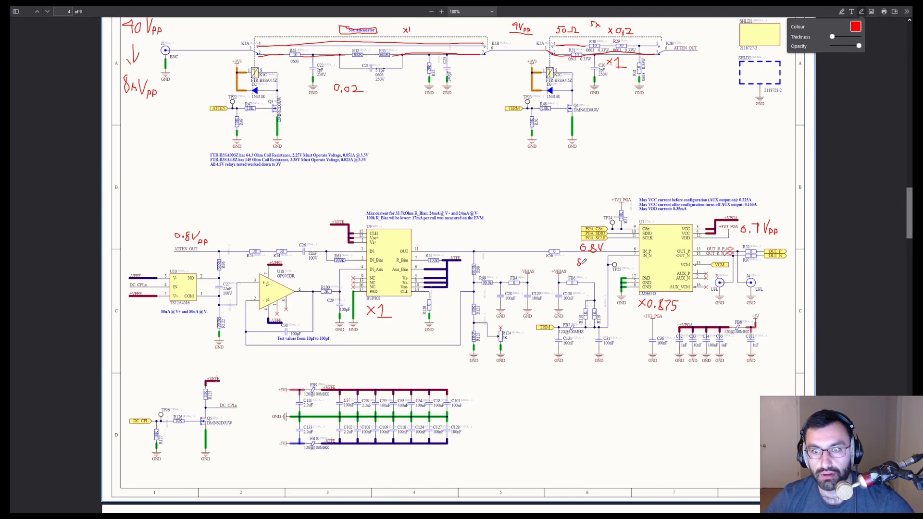
Step: Write '8mVpp' in red just below the 0.8V note at the PGA input
type("8Vpp")
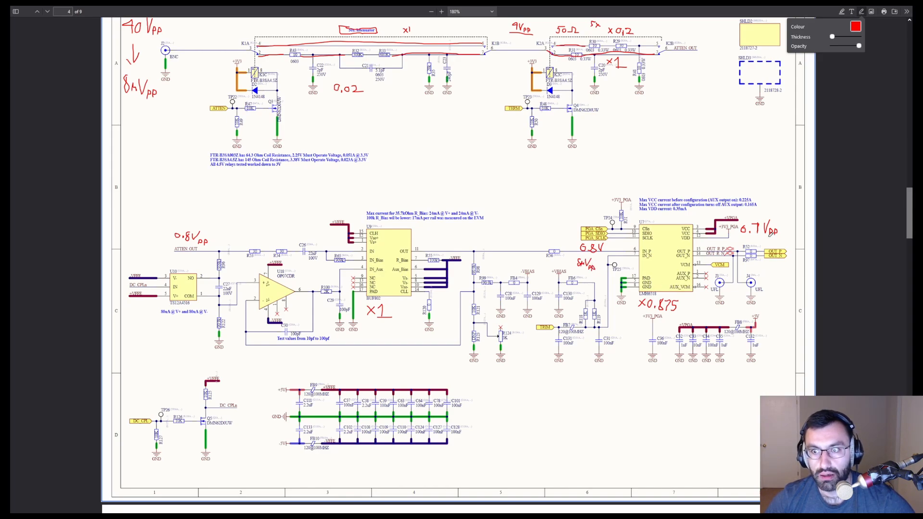
mouse_move(824, 229)
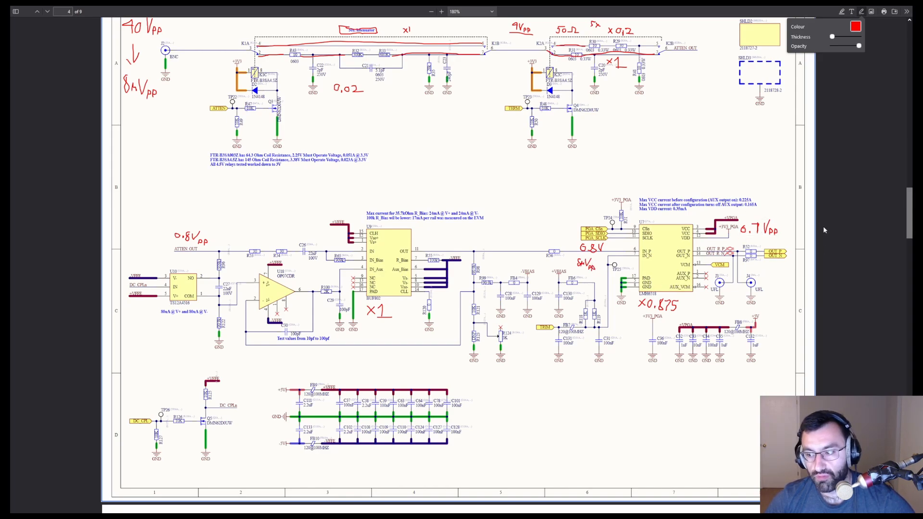
mouse_move(789, 227)
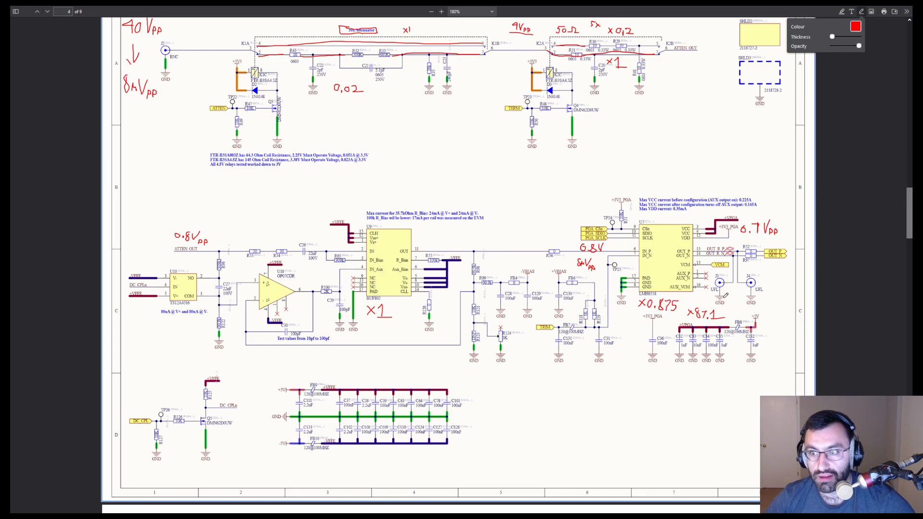
Step: Return to the ADC page and write ×2.8 above the 2Vpp input note
left_click(37, 11)
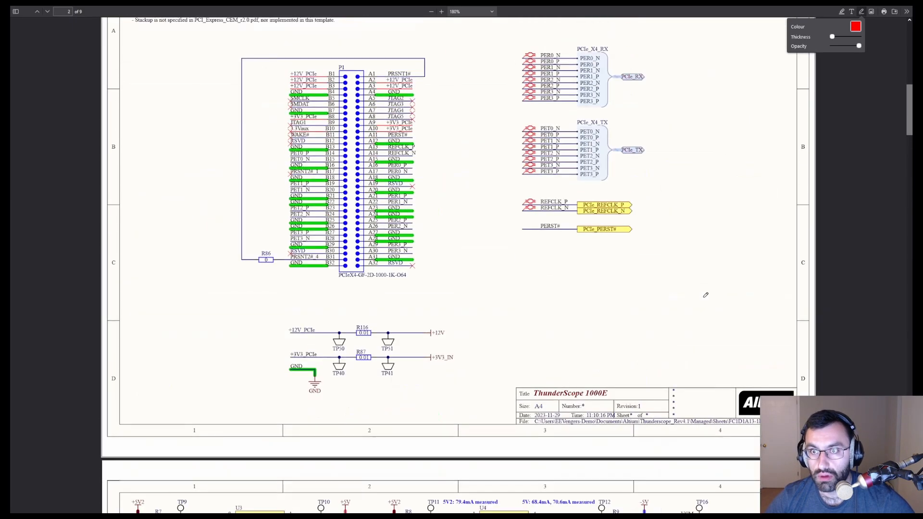
left_click(36, 11)
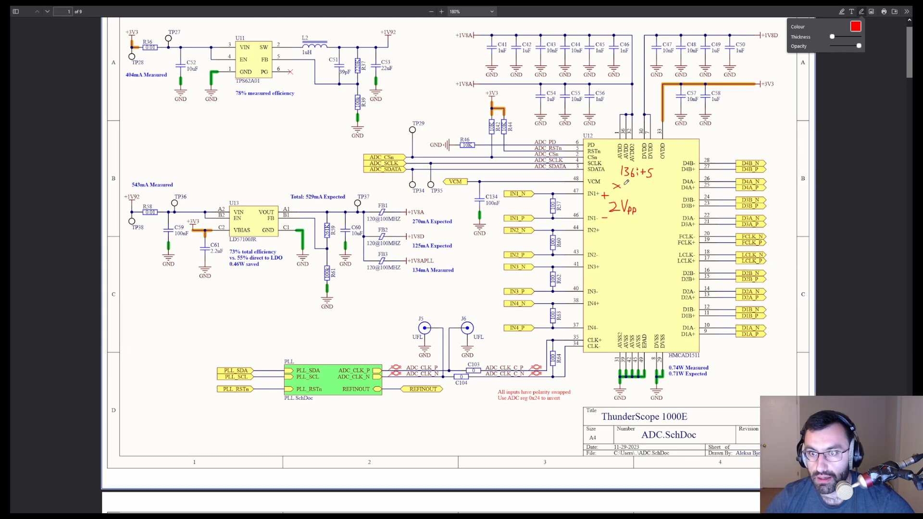
type("2.")
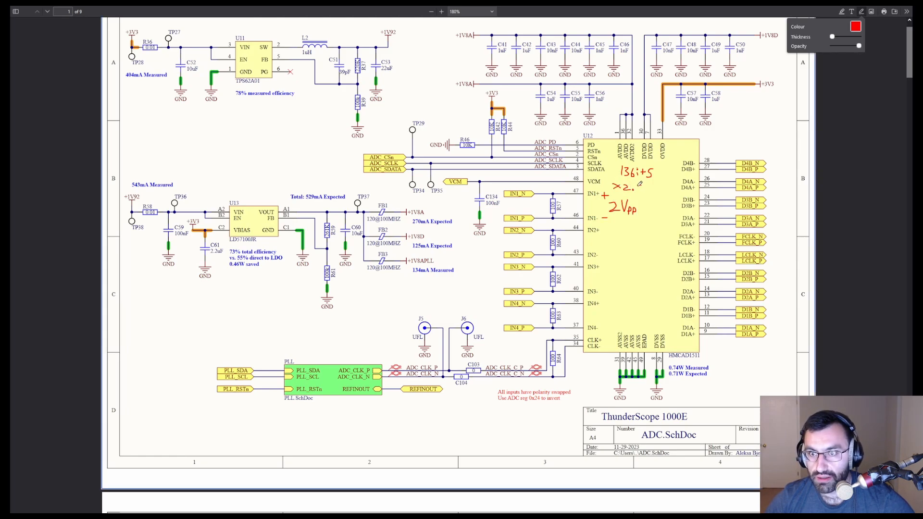
type("8")
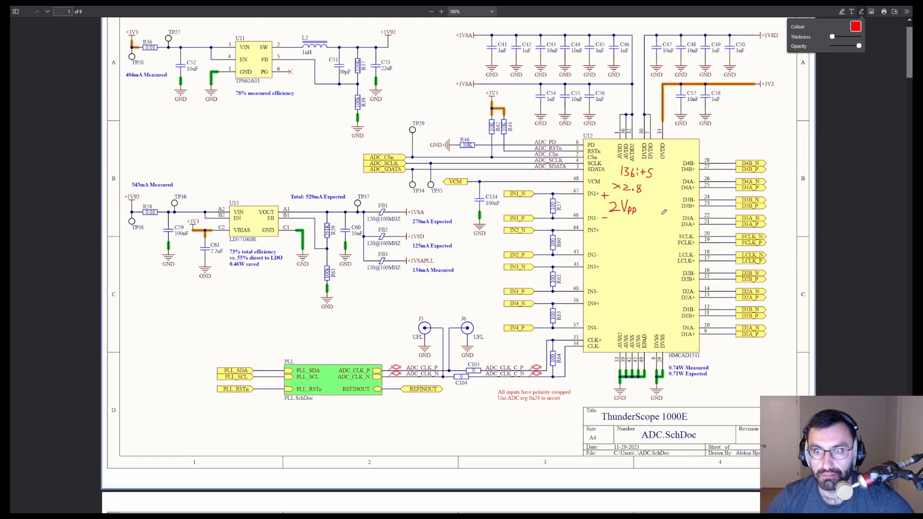